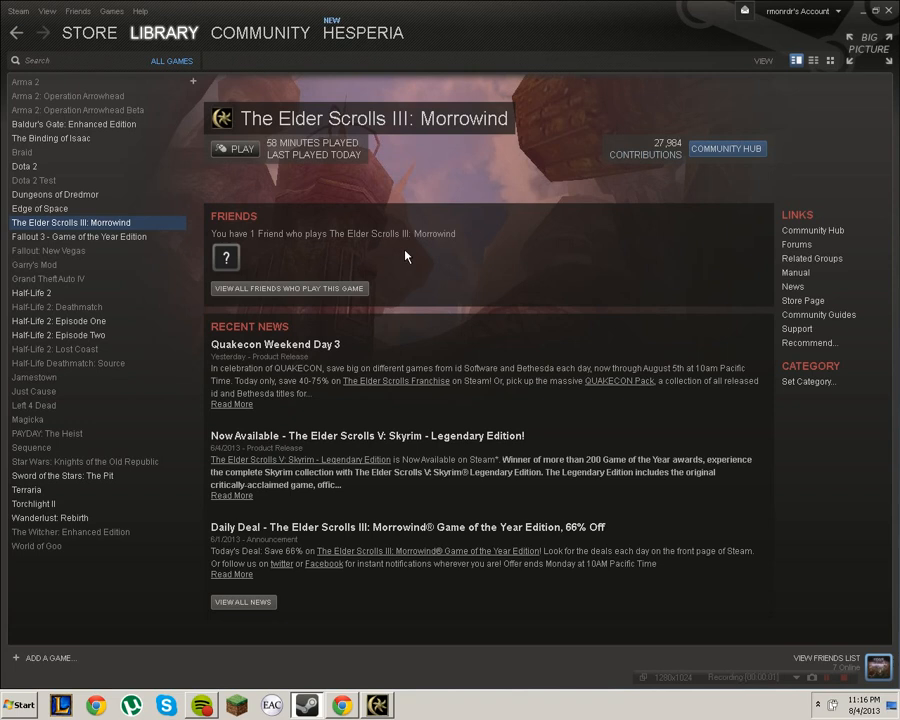
mouse_move(388, 164)
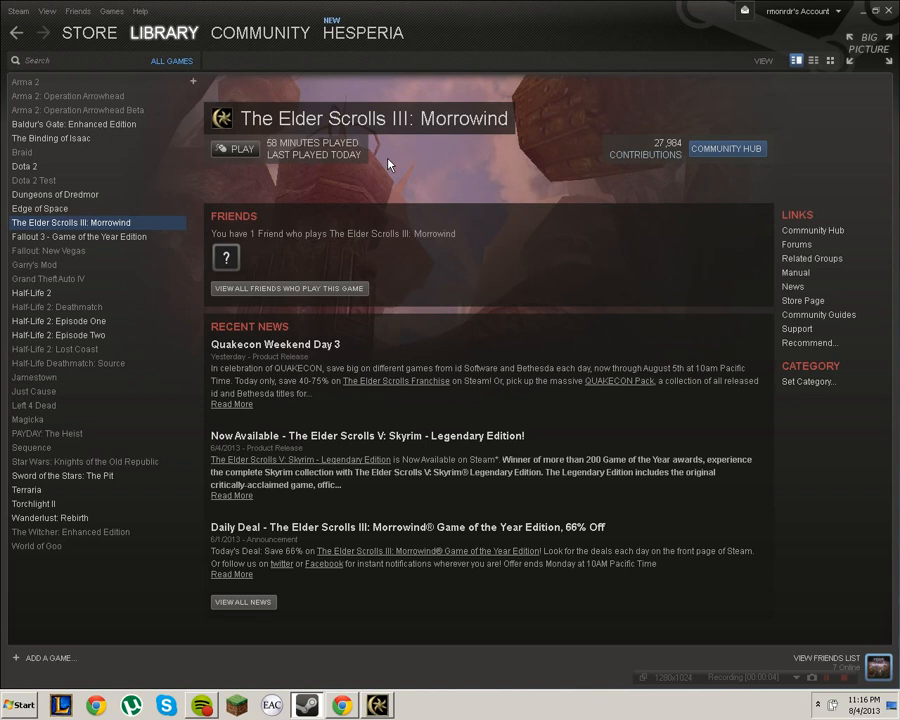
mouse_move(430, 700)
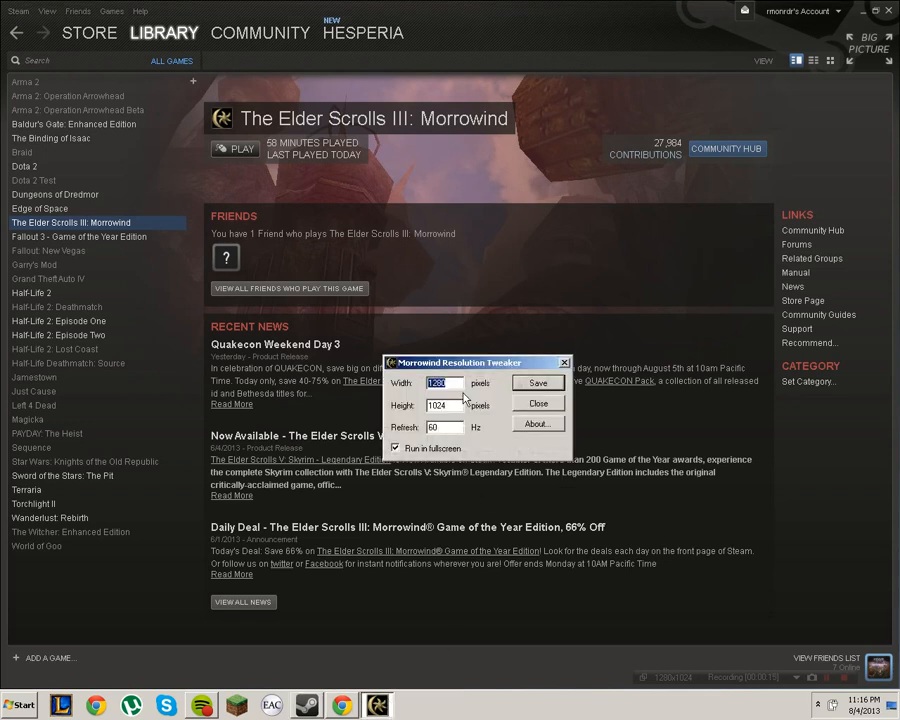
Save a fullscreen 1280x1024 resolution at 60 Hz refresh and dismiss the settings-written confirmation
left_click_drag(476, 362, 504, 272)
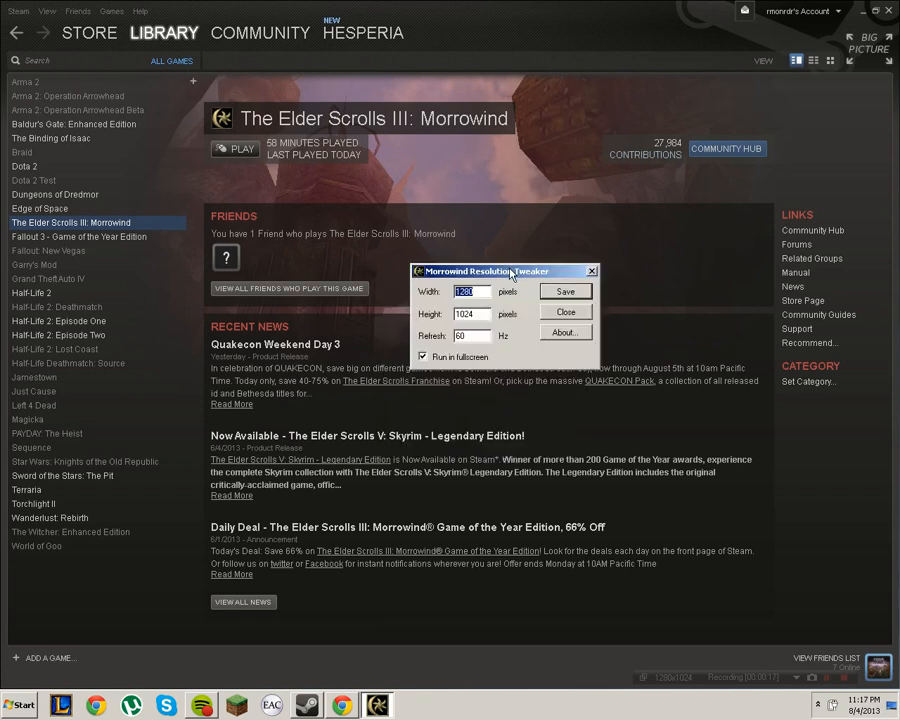
type("1")
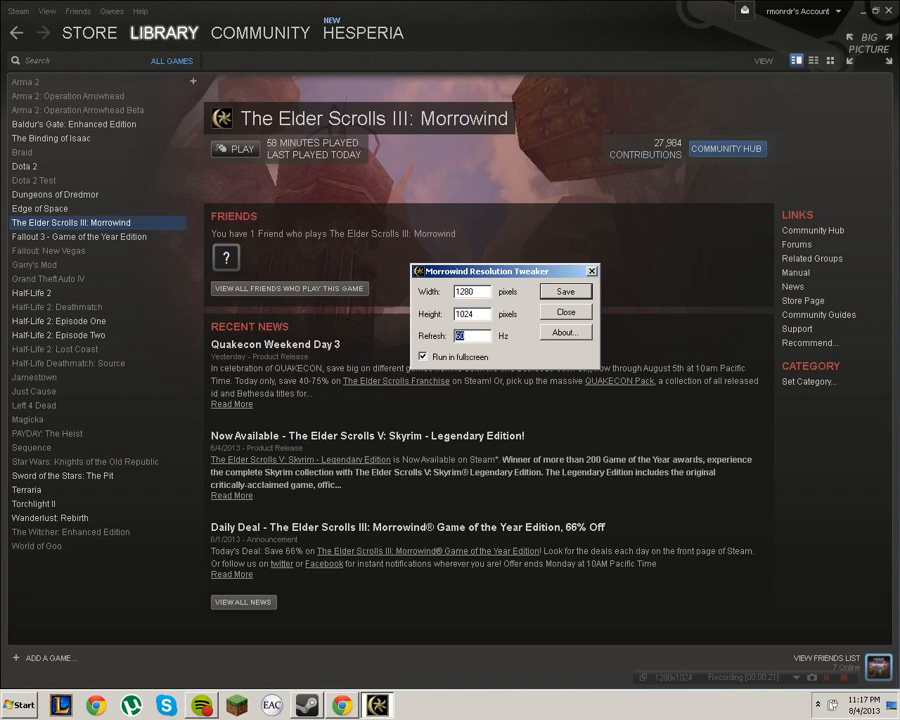
type("60")
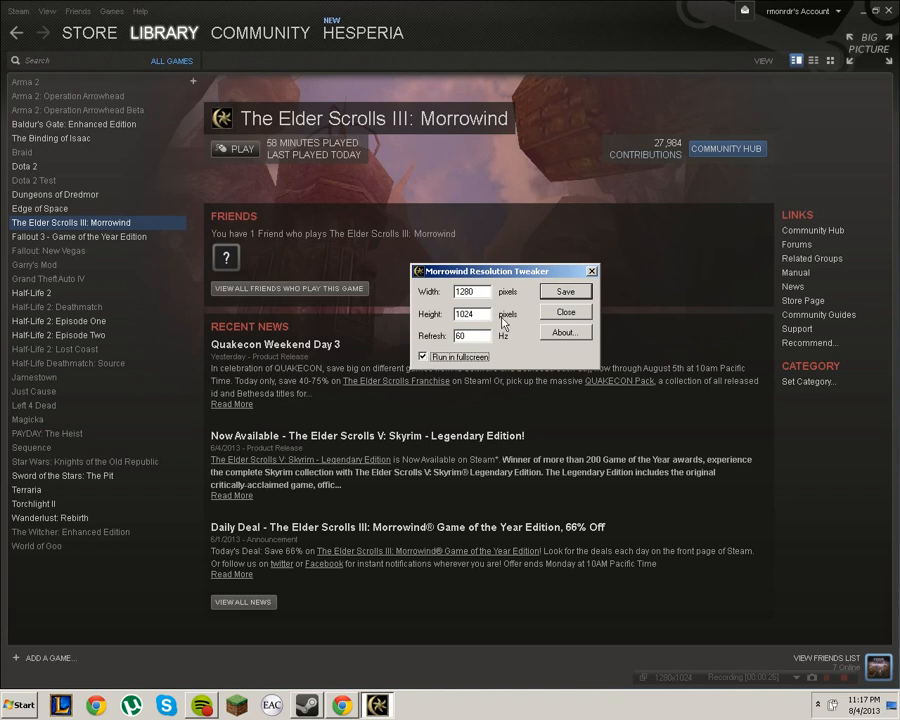
left_click(564, 292)
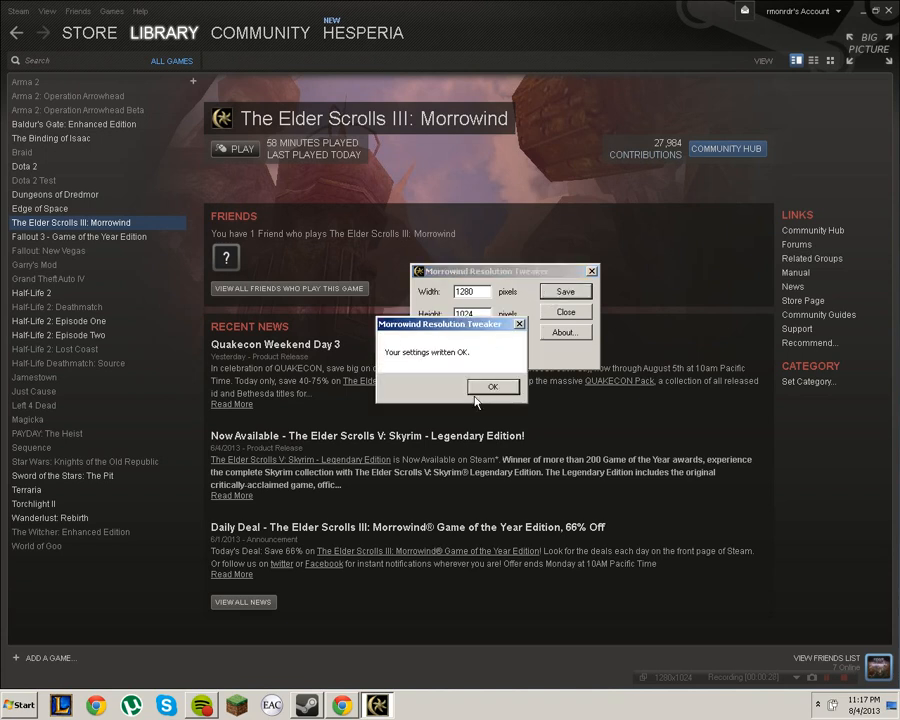
left_click(492, 388)
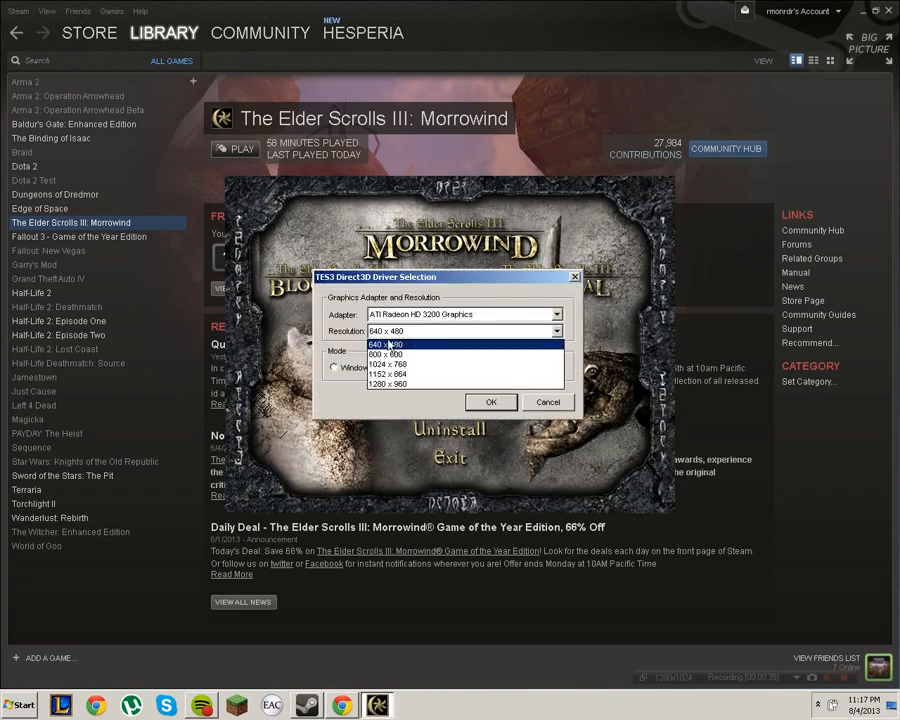
left_click(382, 344)
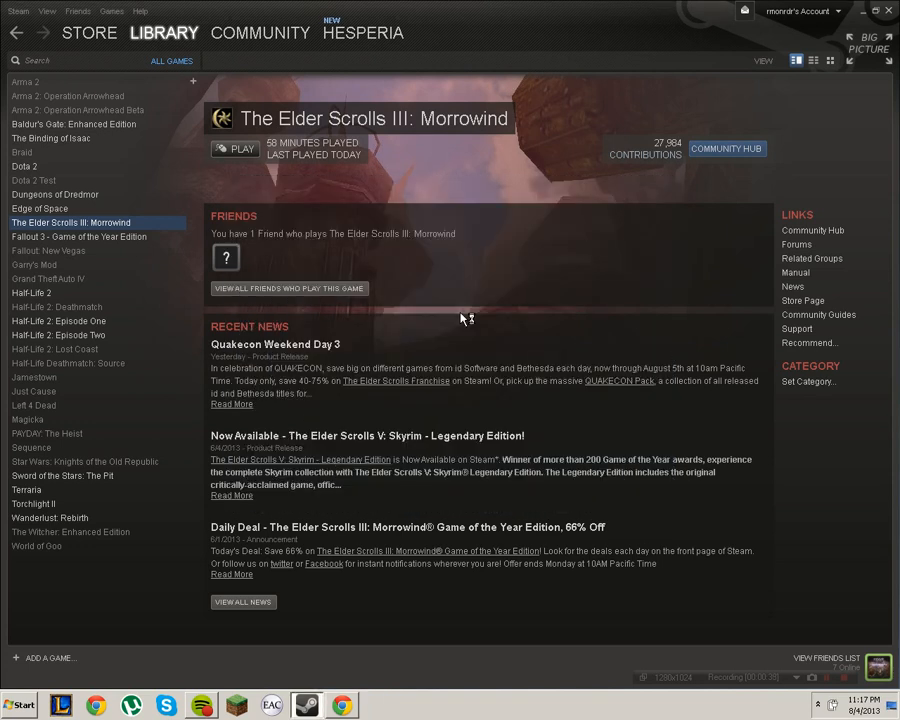
Play The Elder Scrolls III: Morrowind from its Steam library page to reach the title screen
left_click(234, 148)
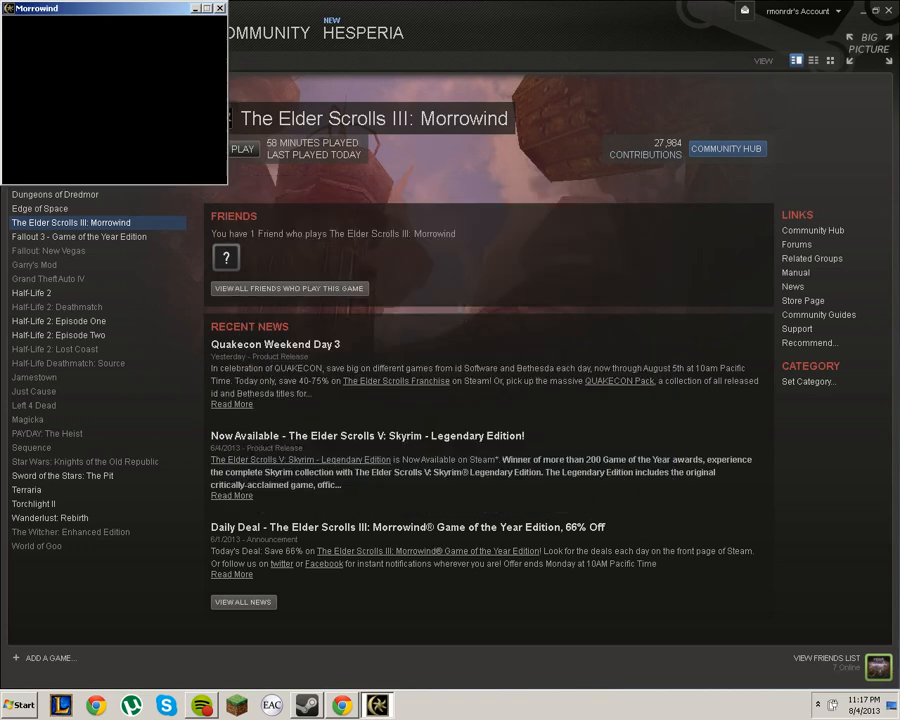
left_click(242, 148)
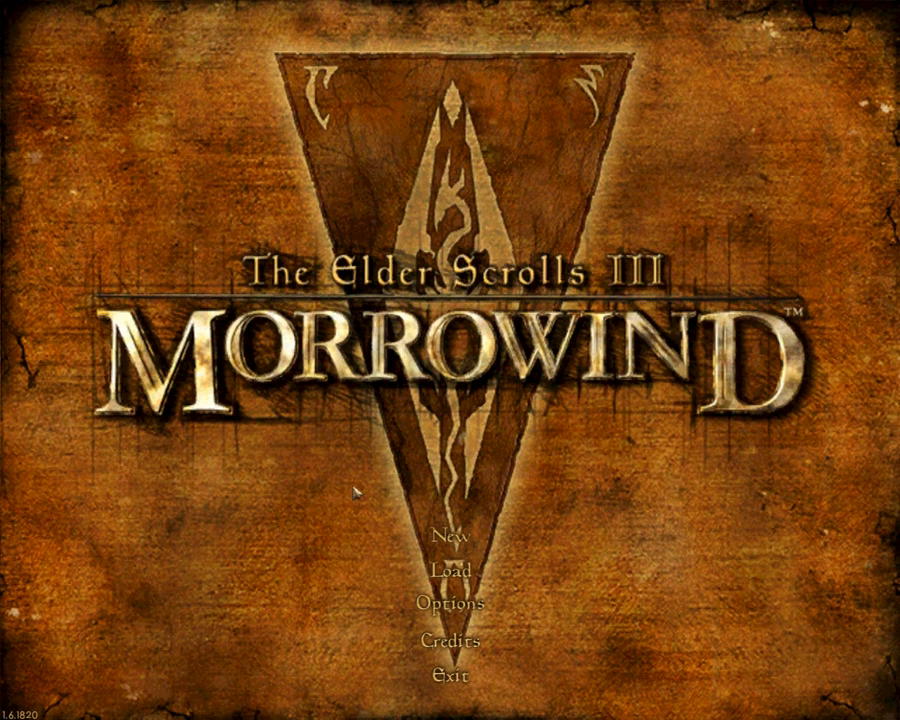
mouse_move(448, 570)
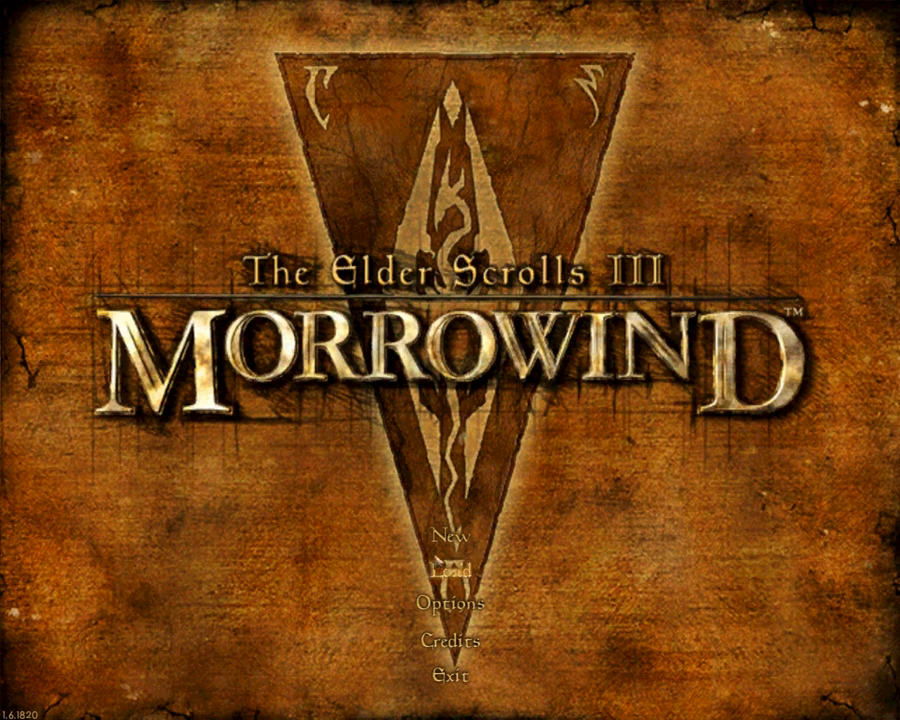
left_click(448, 604)
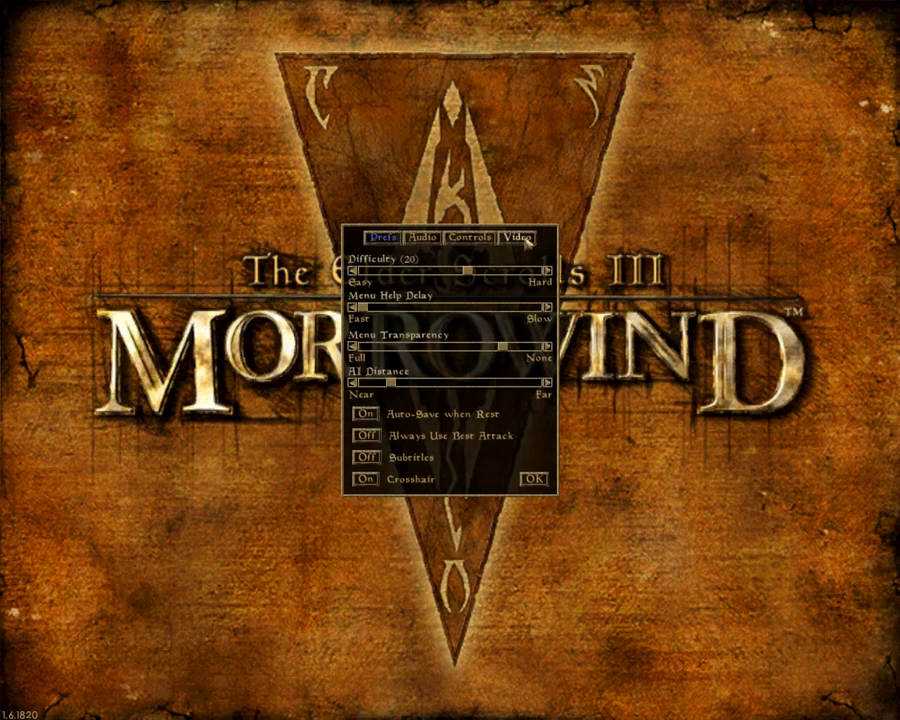
left_click(520, 238)
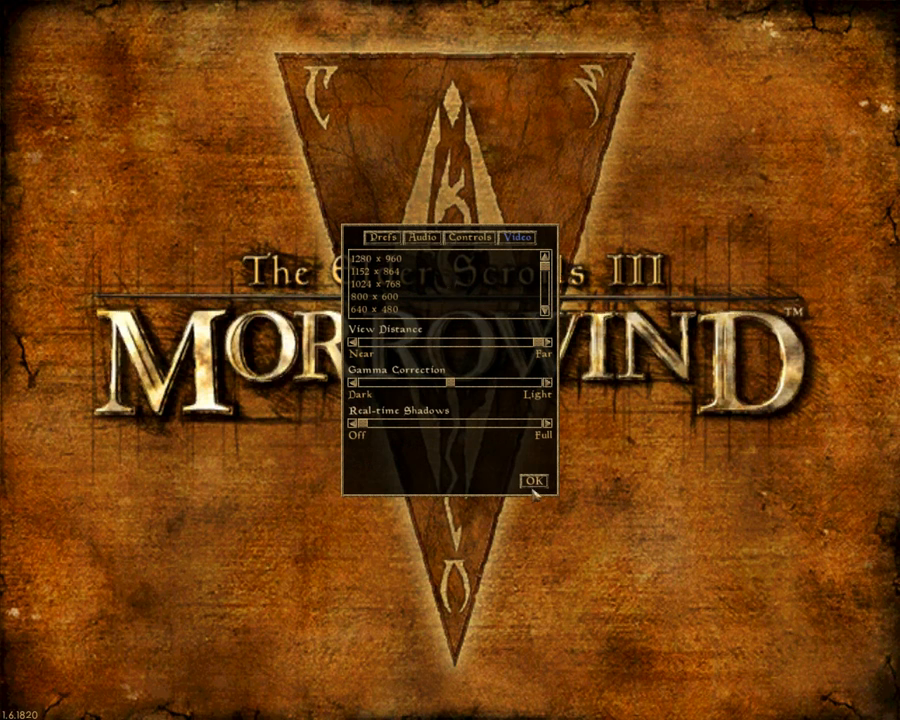
left_click(530, 486)
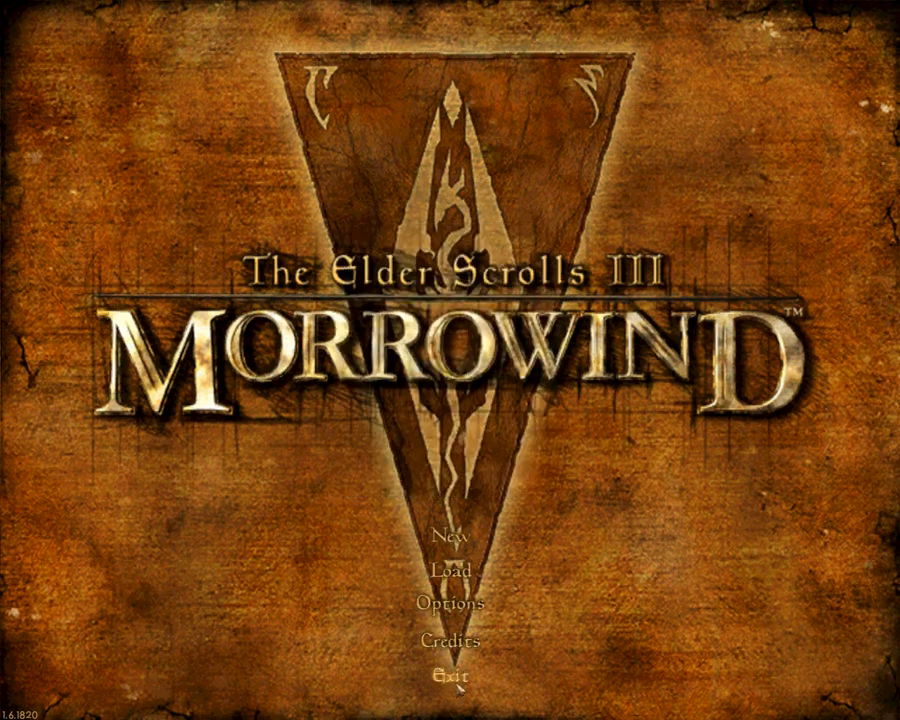